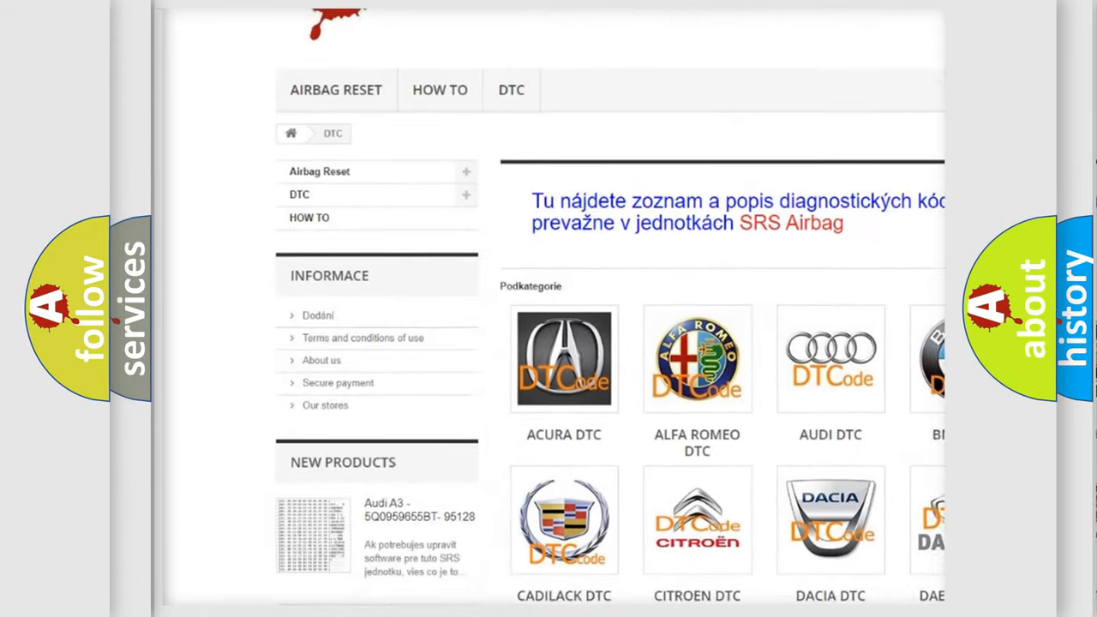
{"action": "scroll", "scroll_direction": "down", "scroll_amount": 3}
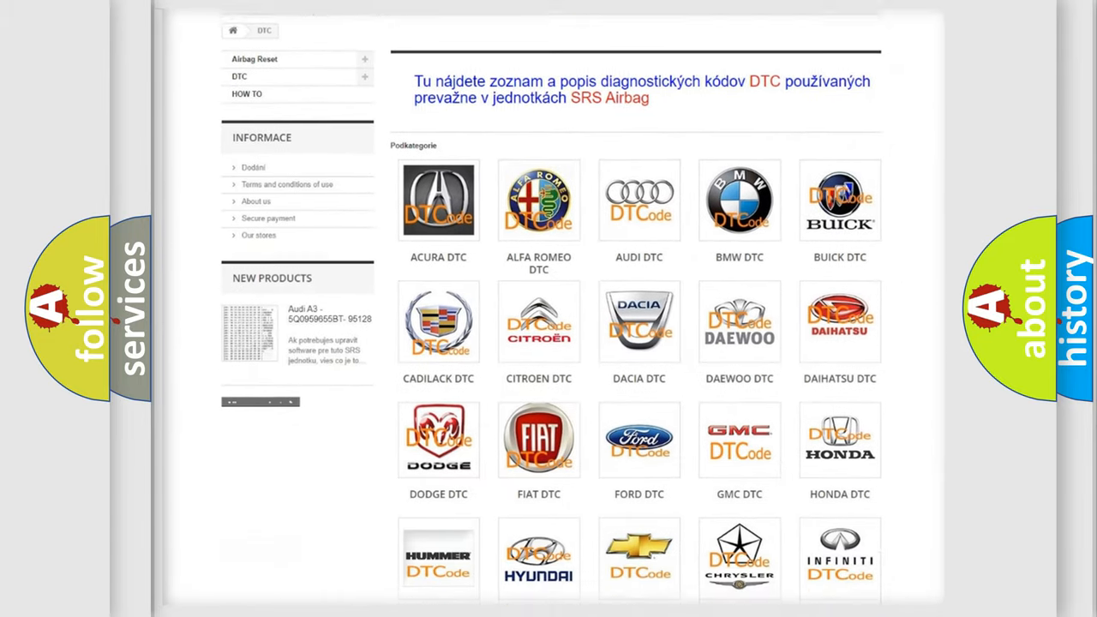
{"action": "scroll", "scroll_direction": "down", "scroll_amount": 3}
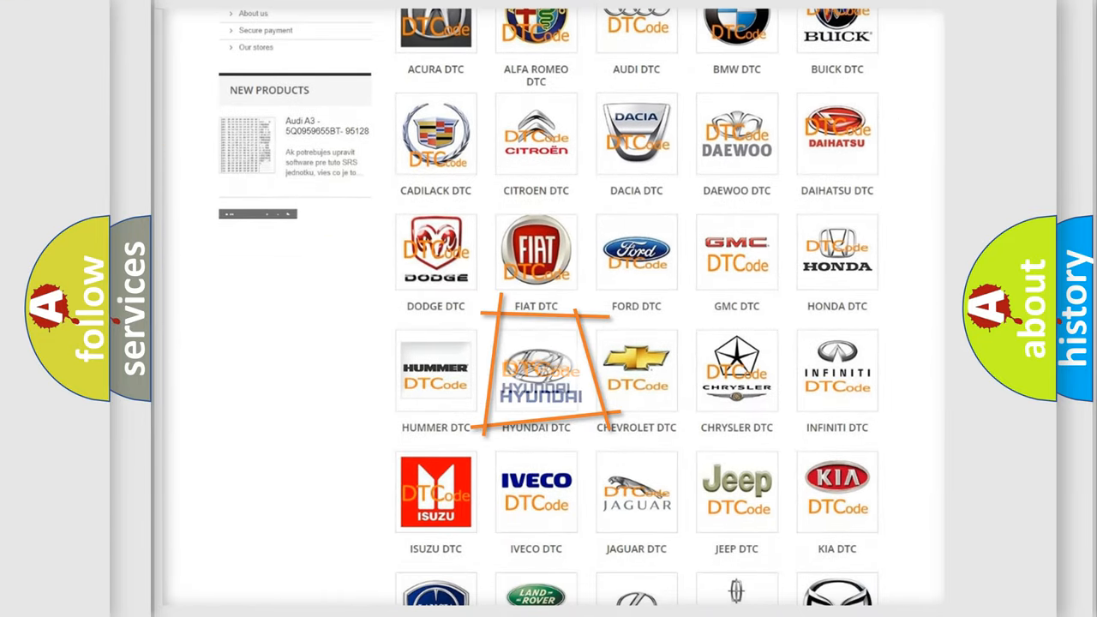